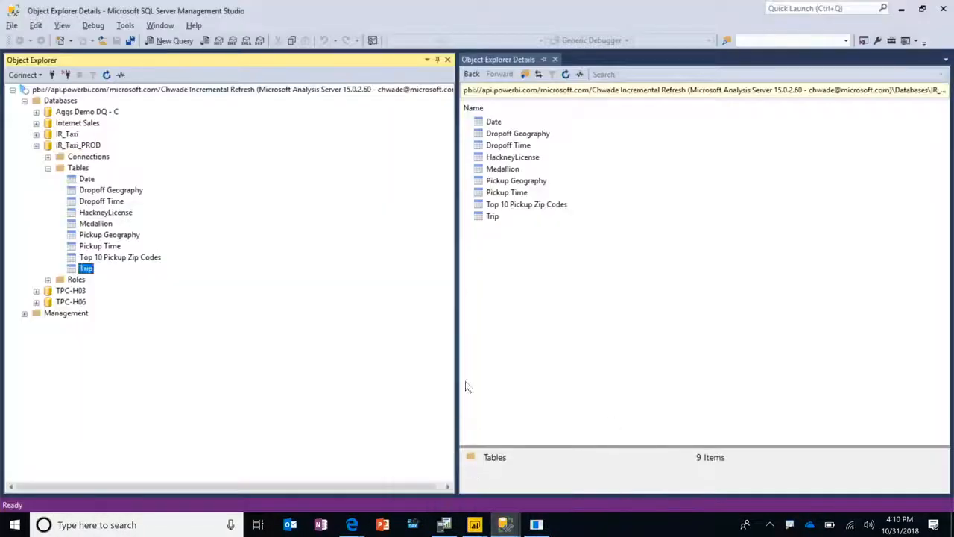
{"action": "mouse_move", "coordinate": [123, 111]}
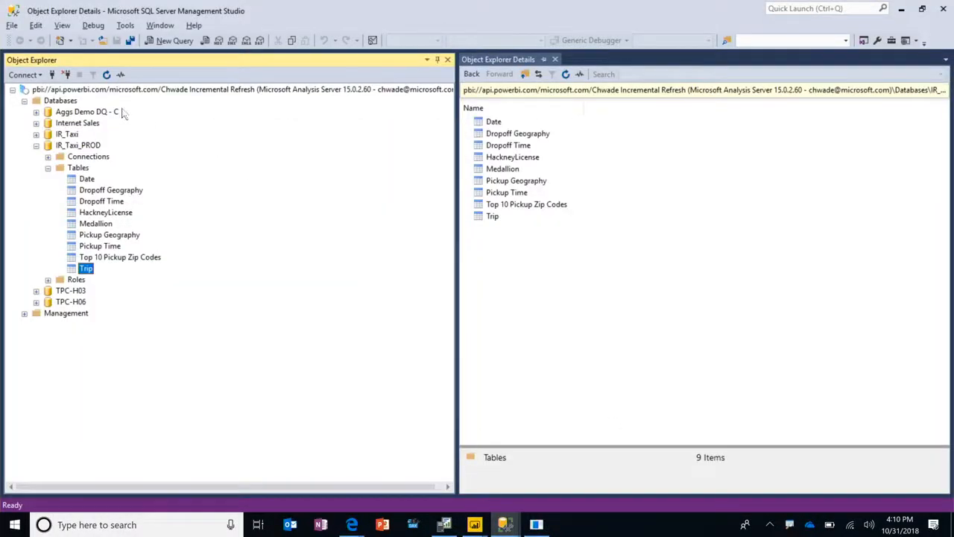
{"action": "mouse_move", "coordinate": [130, 104]}
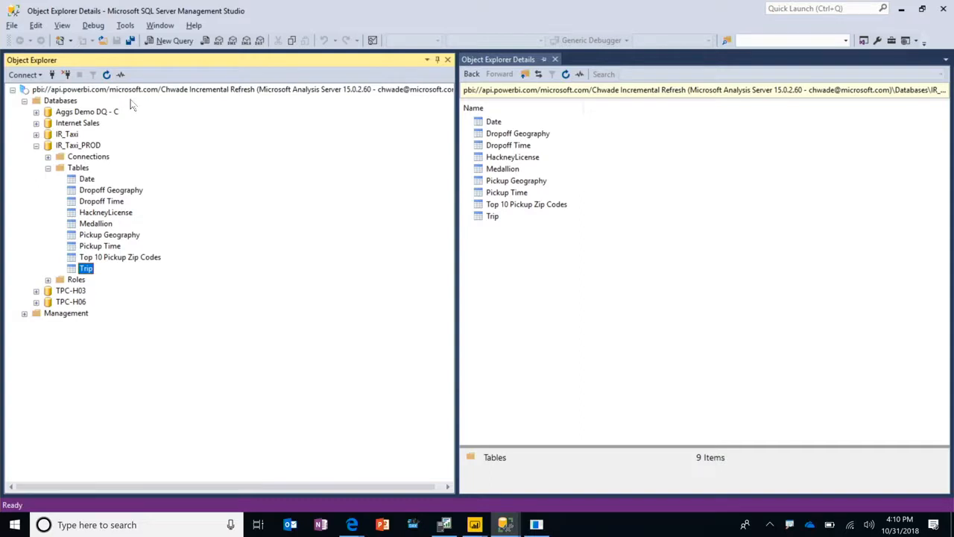